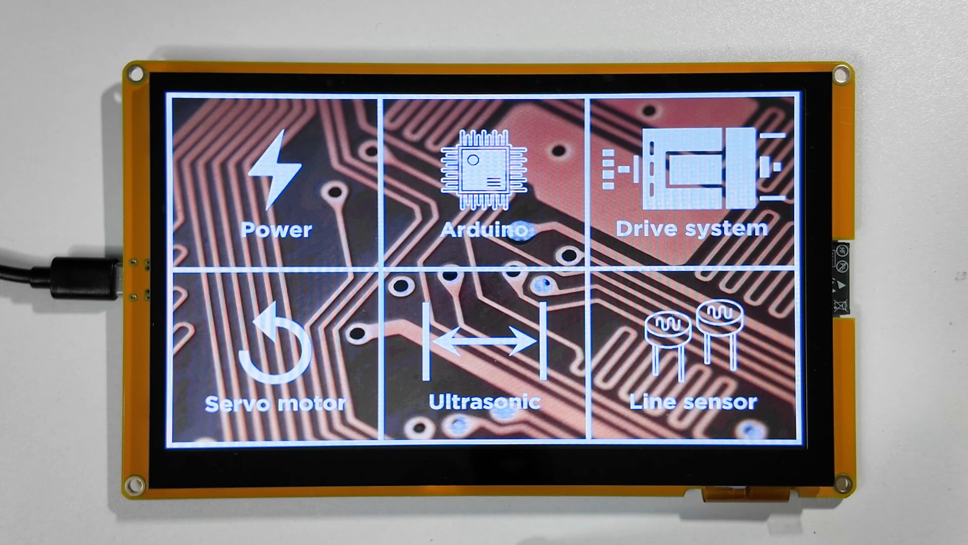
Step: View the Ultrasonic page showing J2 sensor wiring to +5V, pins 8 and 9, and GND
left_click(276, 180)
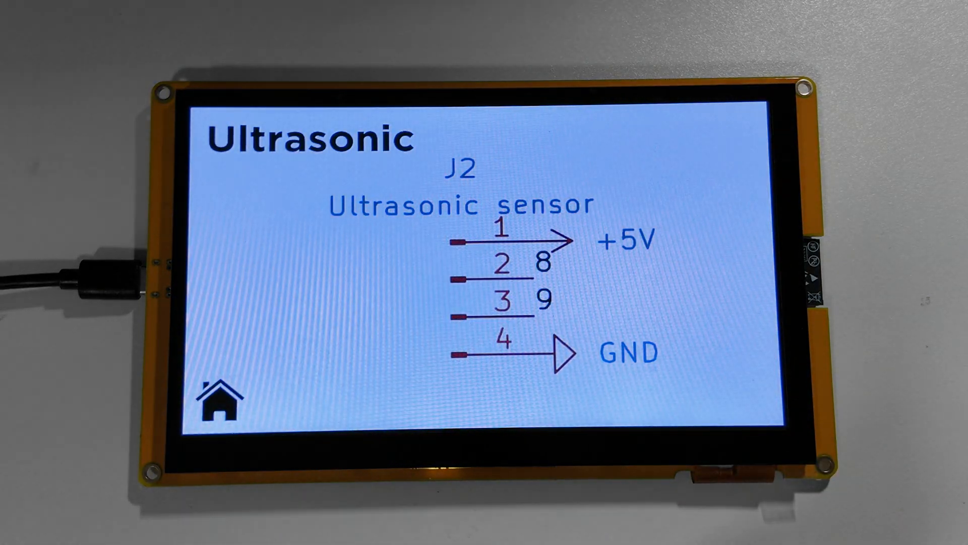
left_click(213, 396)
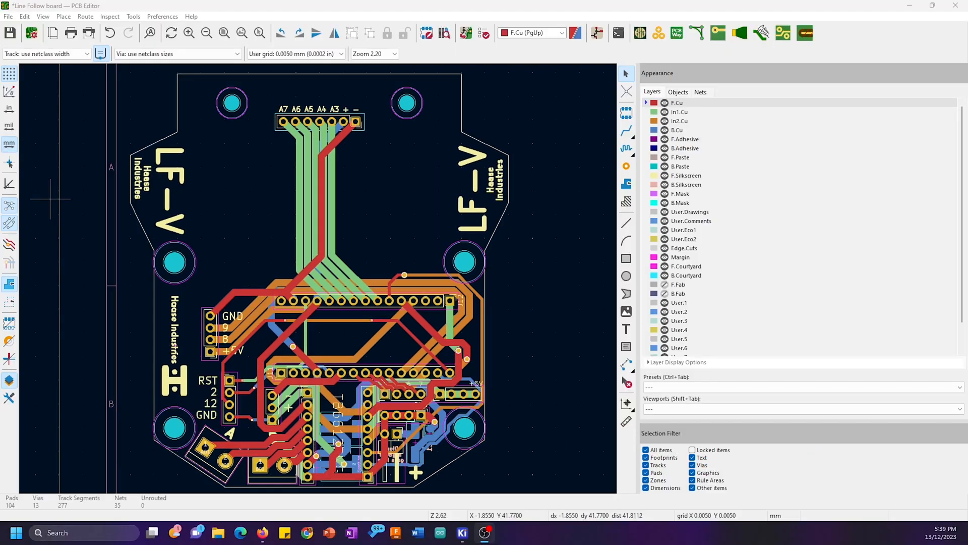
mouse_move(678, 50)
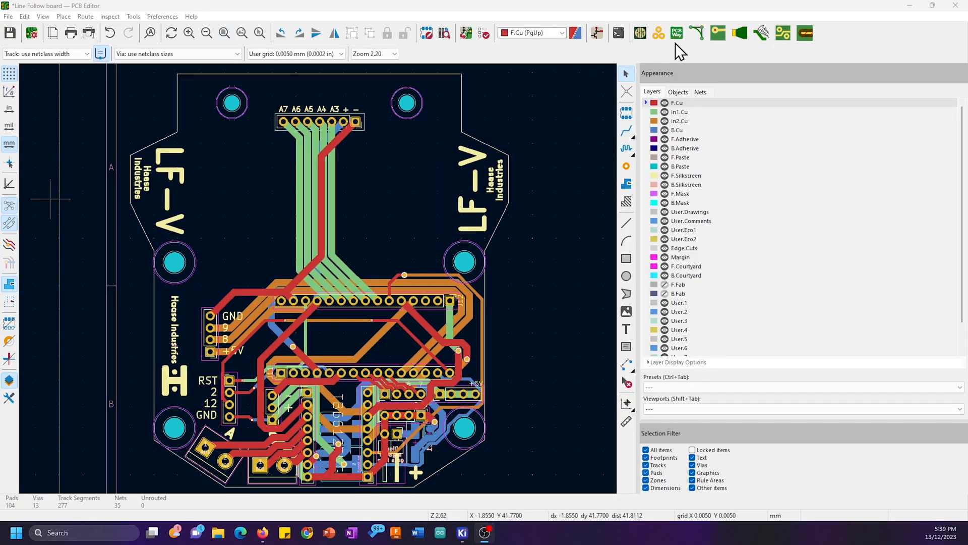
Step: Upload the Line Follow board's Gerber and BOM files to PCBWay via the toolbar plugin
left_click(676, 32)
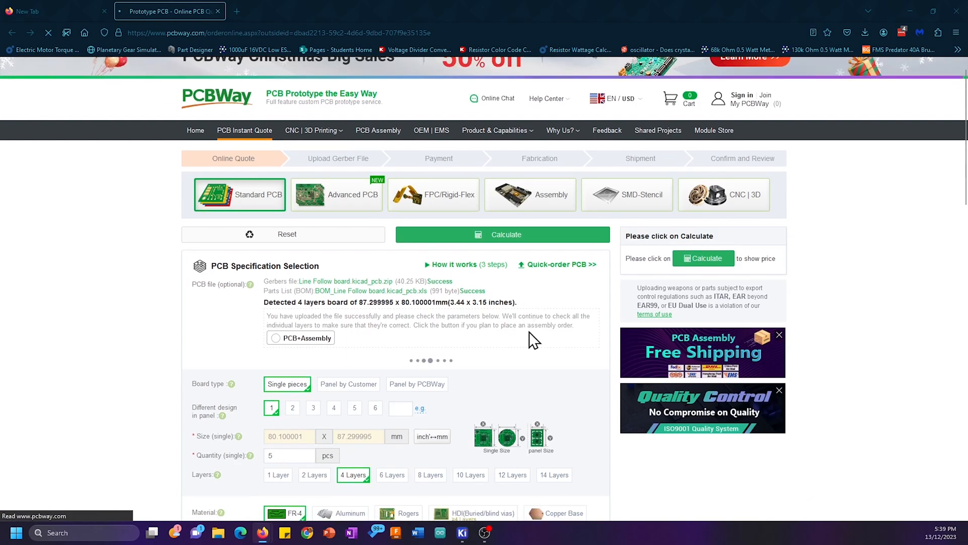
Step: Review the instant-quote specifications for the four-layer board and return to the PCBWay homepage
left_click(502, 233)
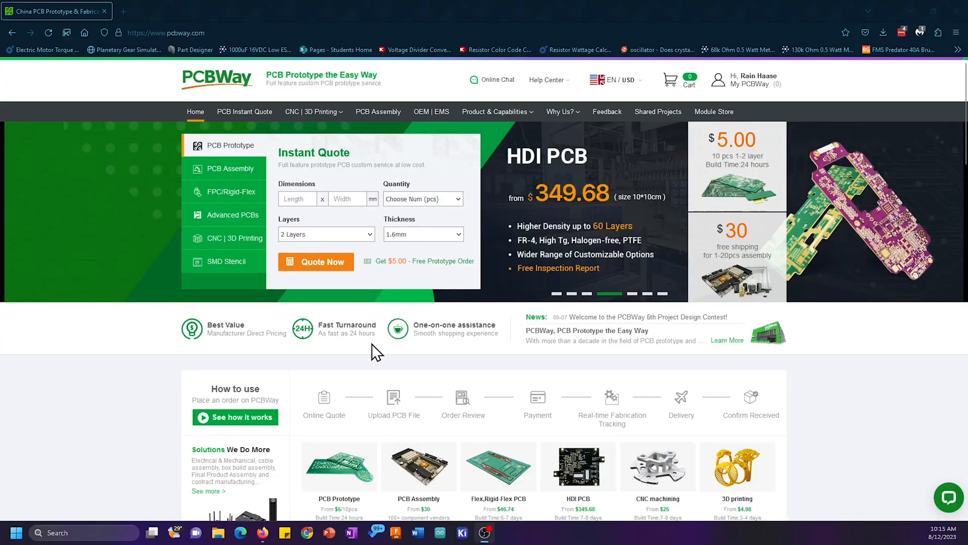
scroll("down", 3)
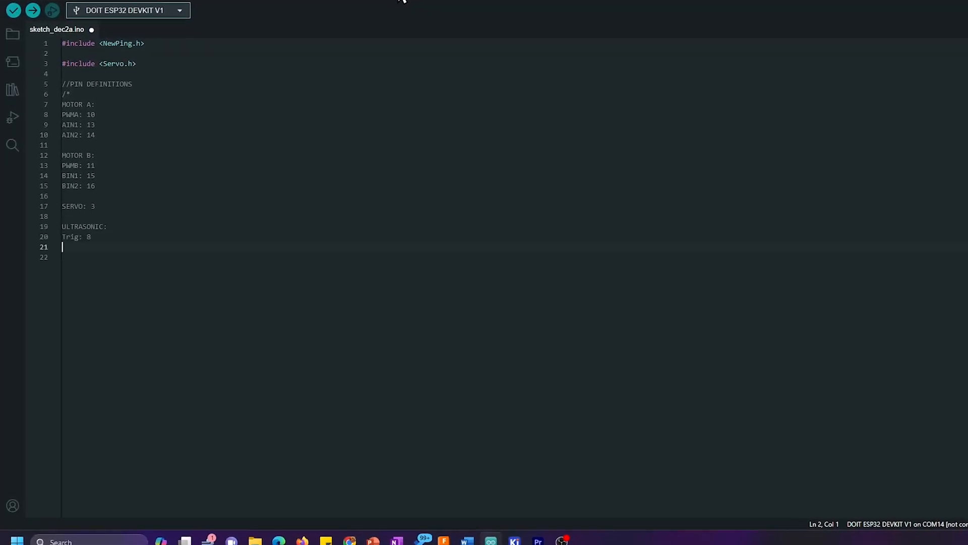
Step: Review the sketch's pin defines, Servo and NewPing setup, and the start of loop()
scroll("down", 3)
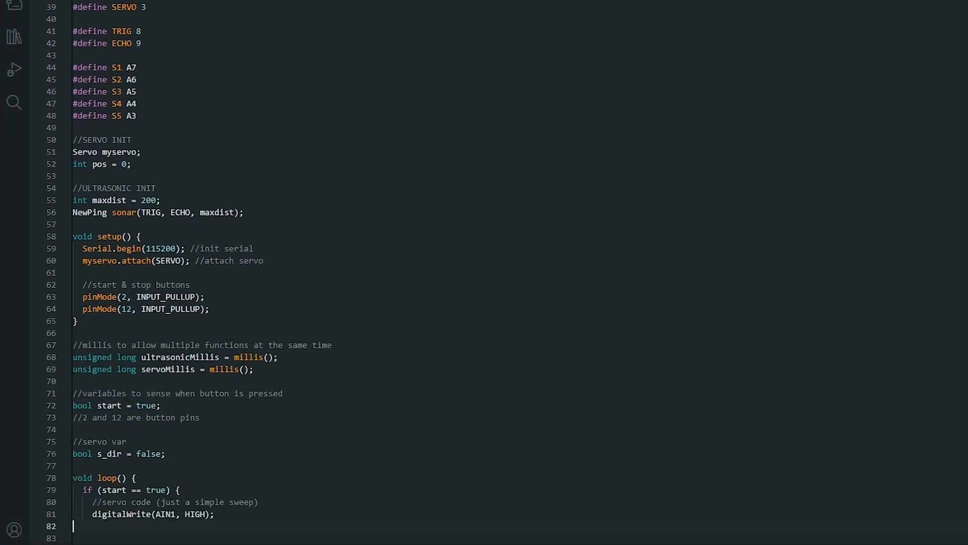